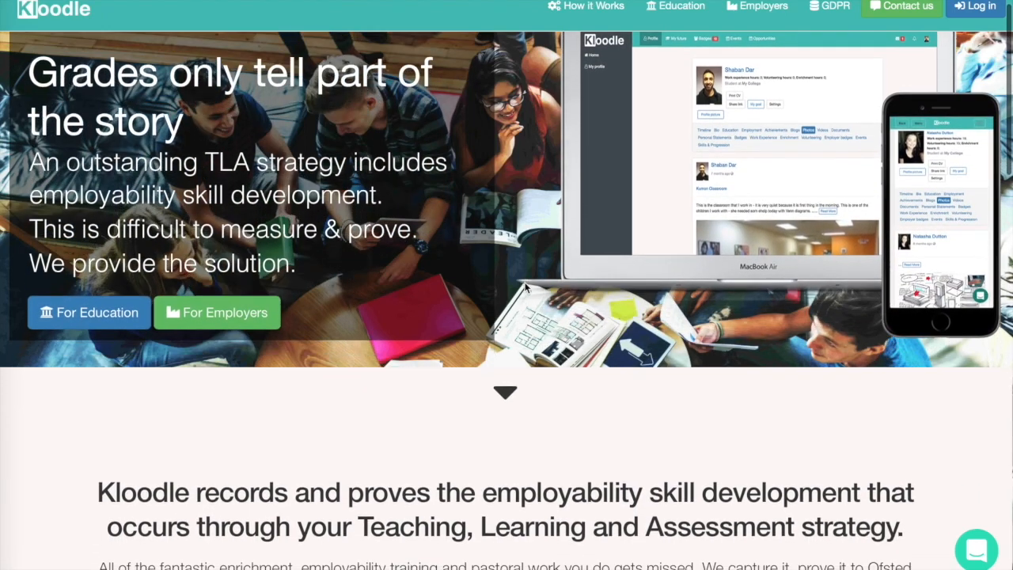
# Write the badge description about designing theatre sets in groups showing creativity and teamwork
pyautogui.scroll(-3)
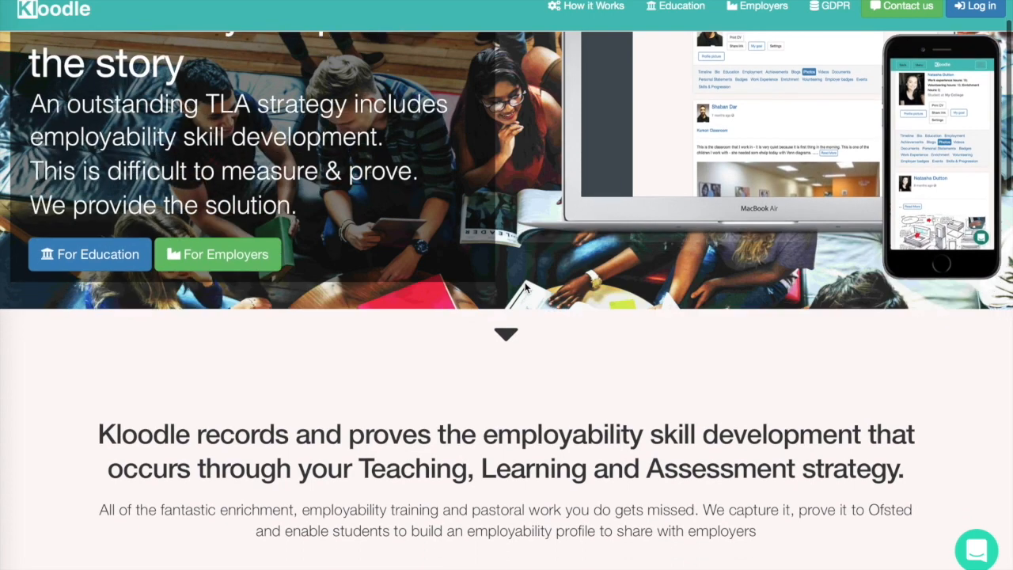
pyautogui.scroll(-3)
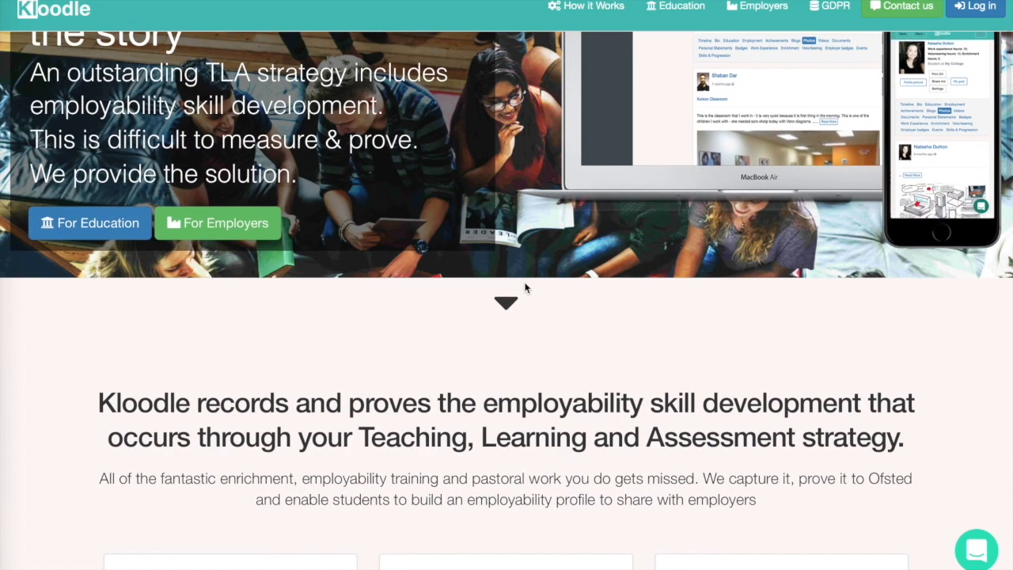
pyautogui.scroll(-3)
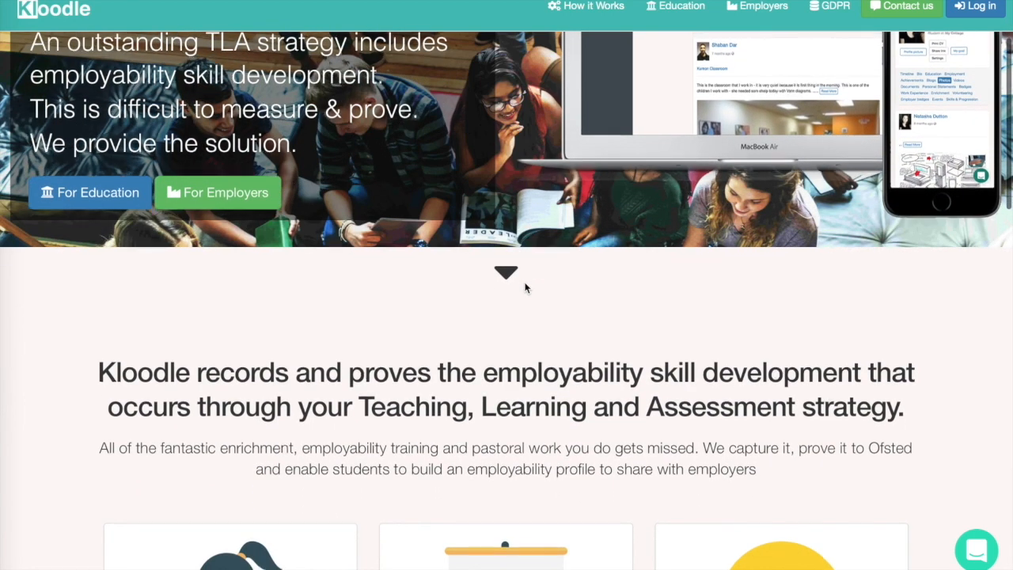
pyautogui.scroll(-3)
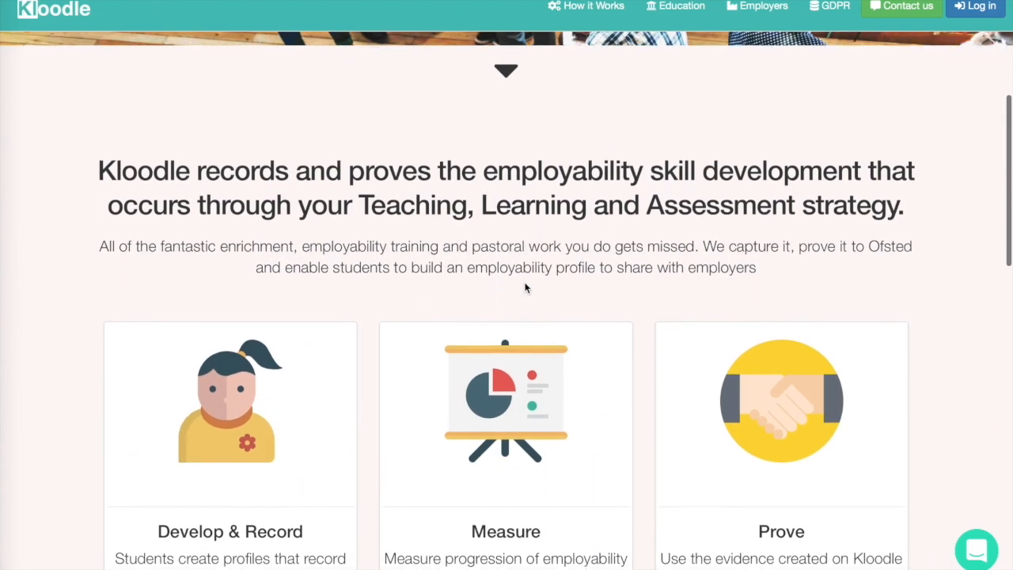
pyautogui.scroll(-3)
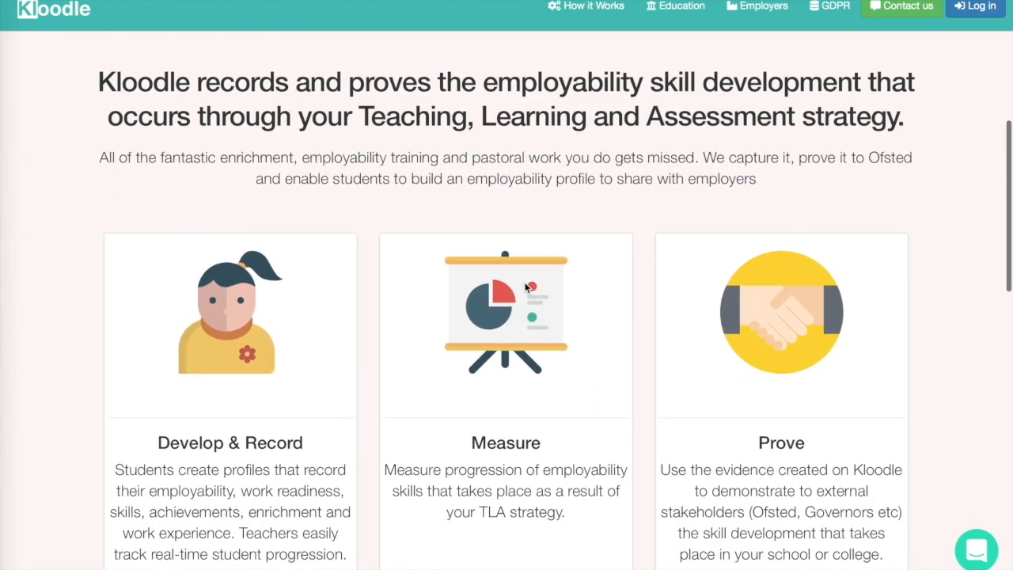
pyautogui.scroll(-3)
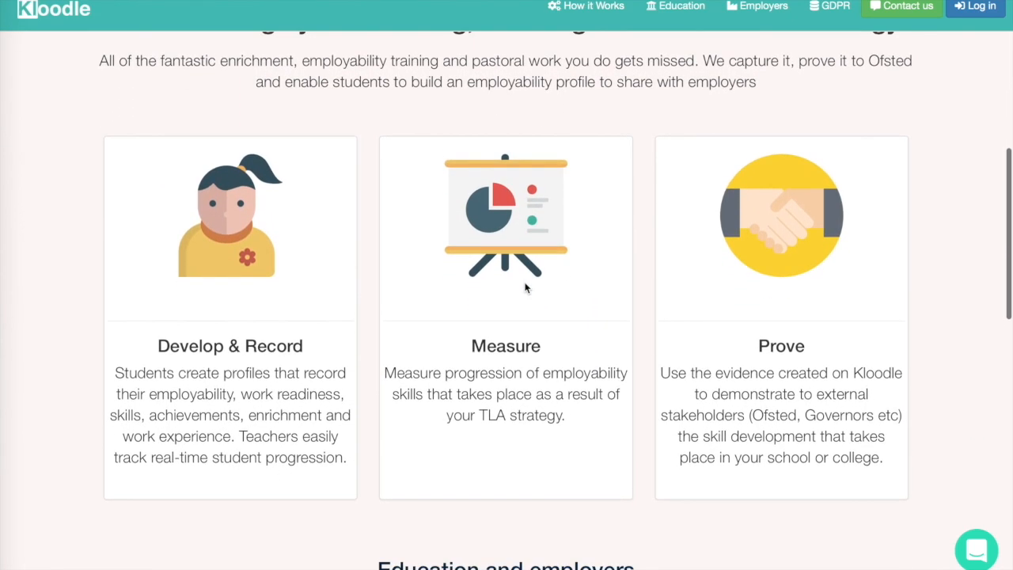
pyautogui.scroll(-3)
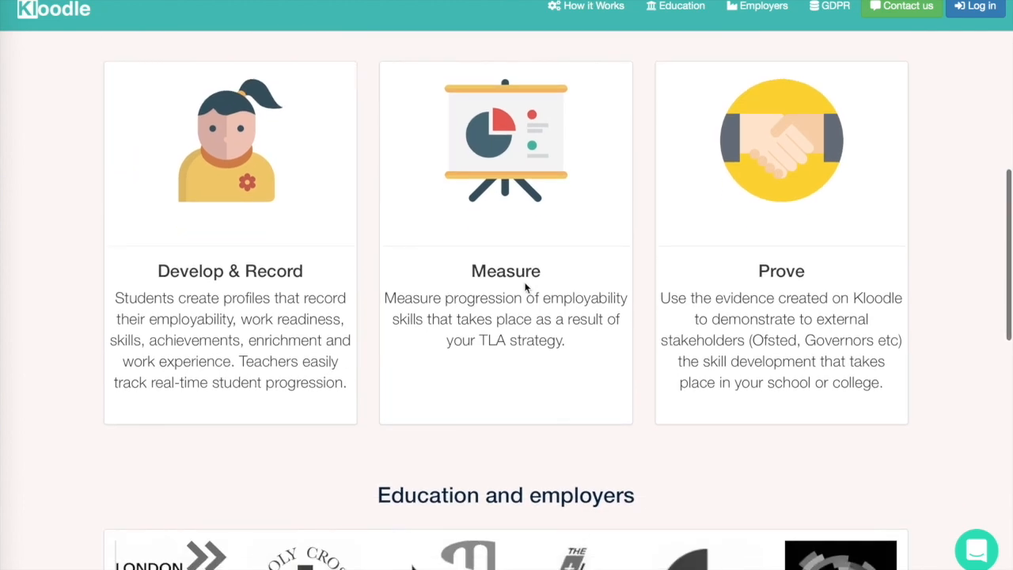
pyautogui.scroll(-3)
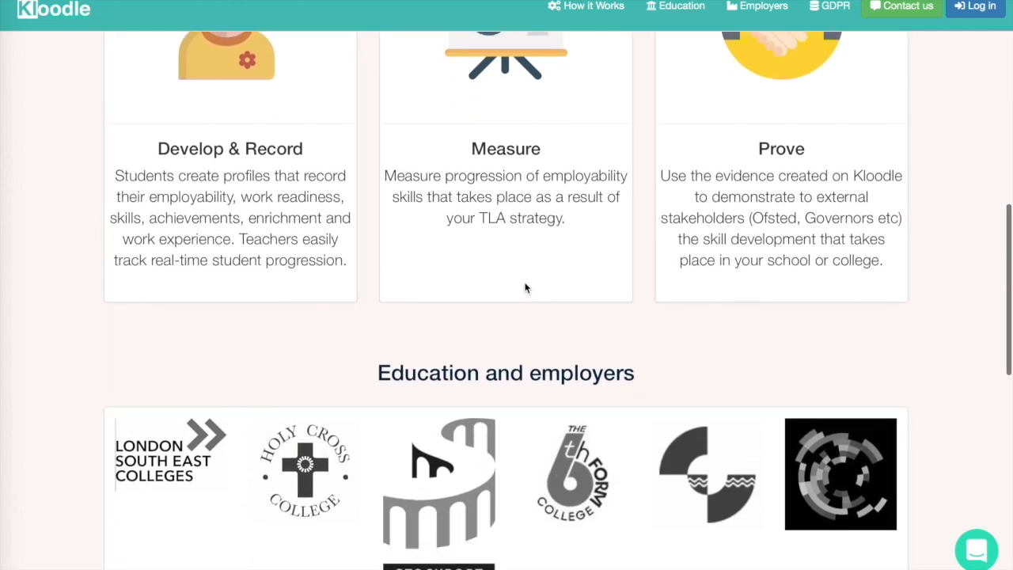
pyautogui.scroll(-3)
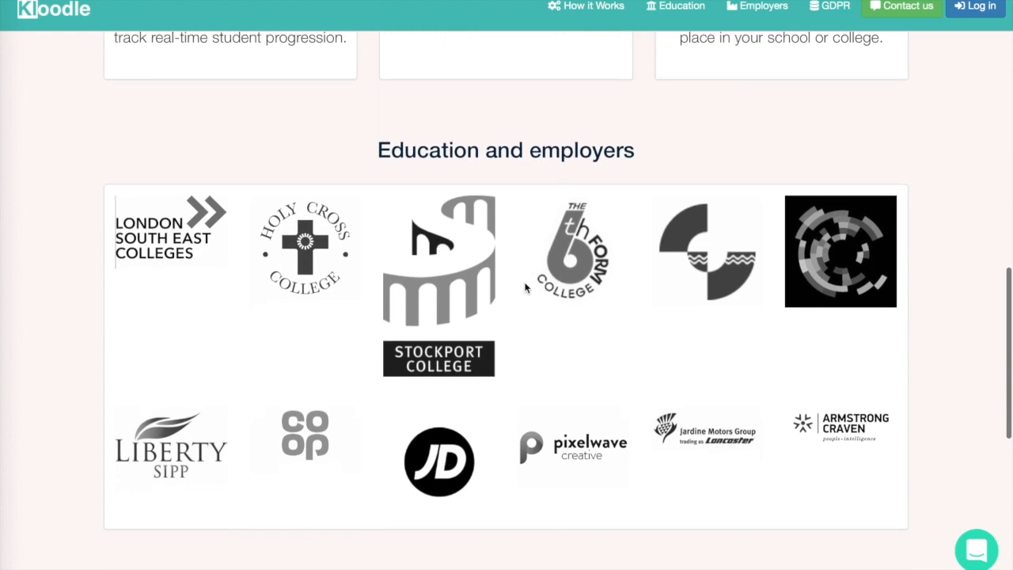
pyautogui.scroll(-3)
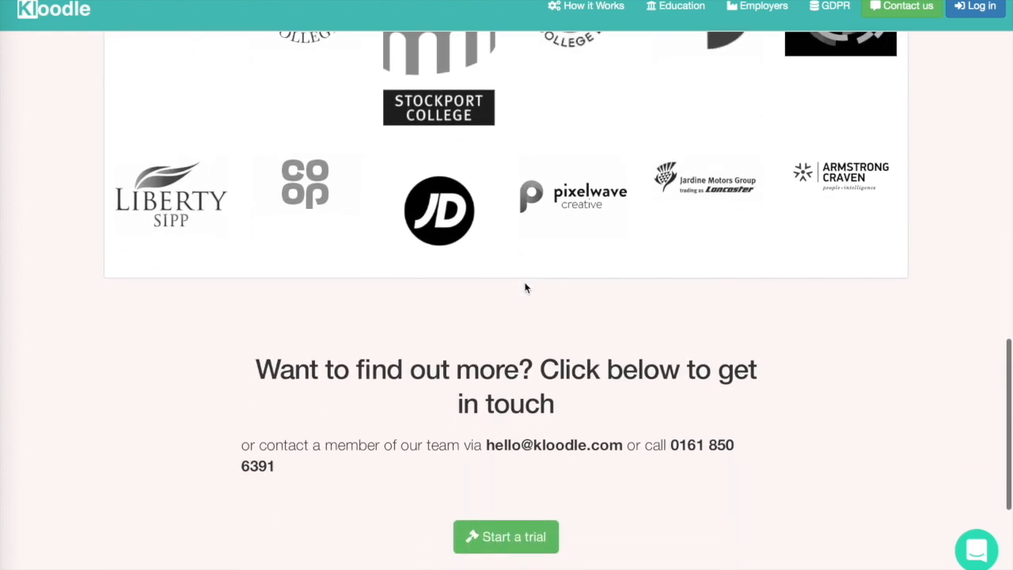
pyautogui.scroll(-3)
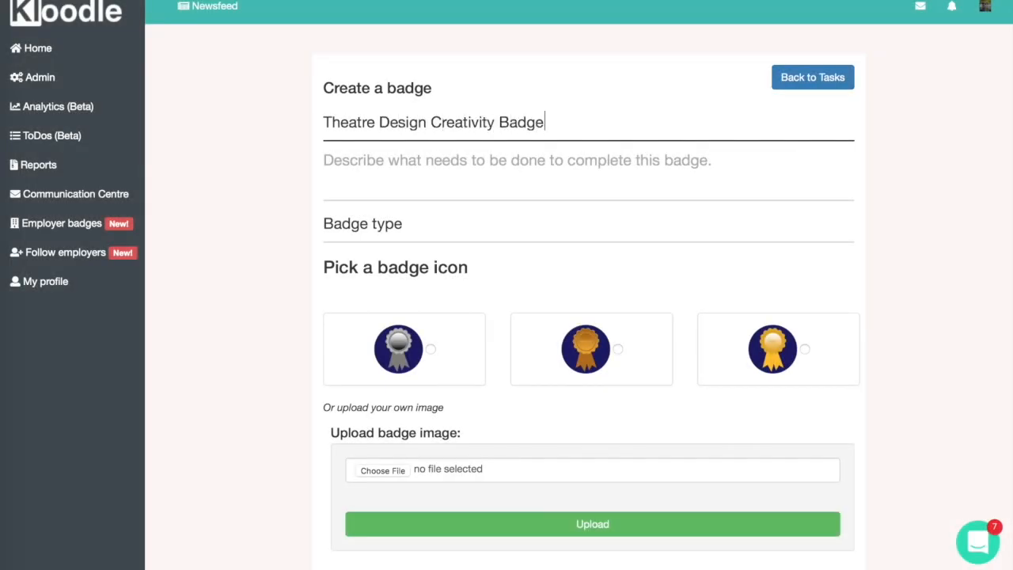
pyautogui.write('This week we have been looking at designing s')
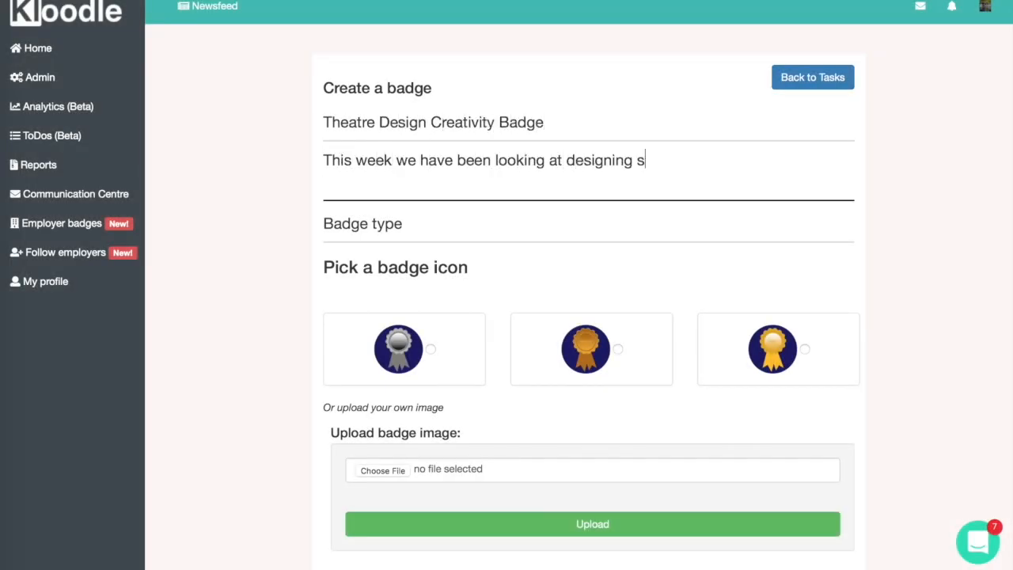
pyautogui.write('ets for the theatre. The work we did on designing a set in groups dom')
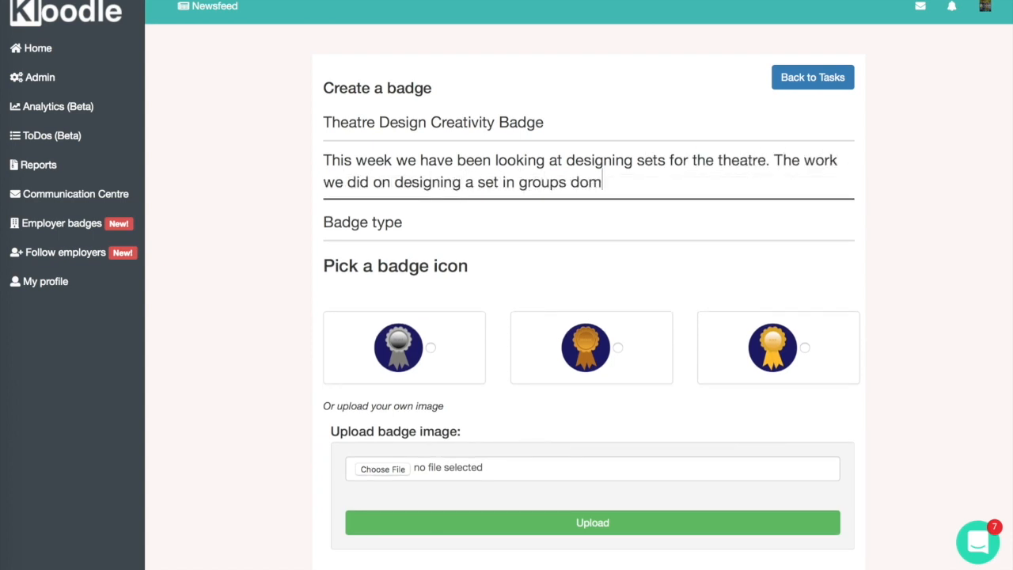
pyautogui.write('demonstrates creativity and teamwork. Upload one of your sketches as evidence for this work and describe what you did in the session.')
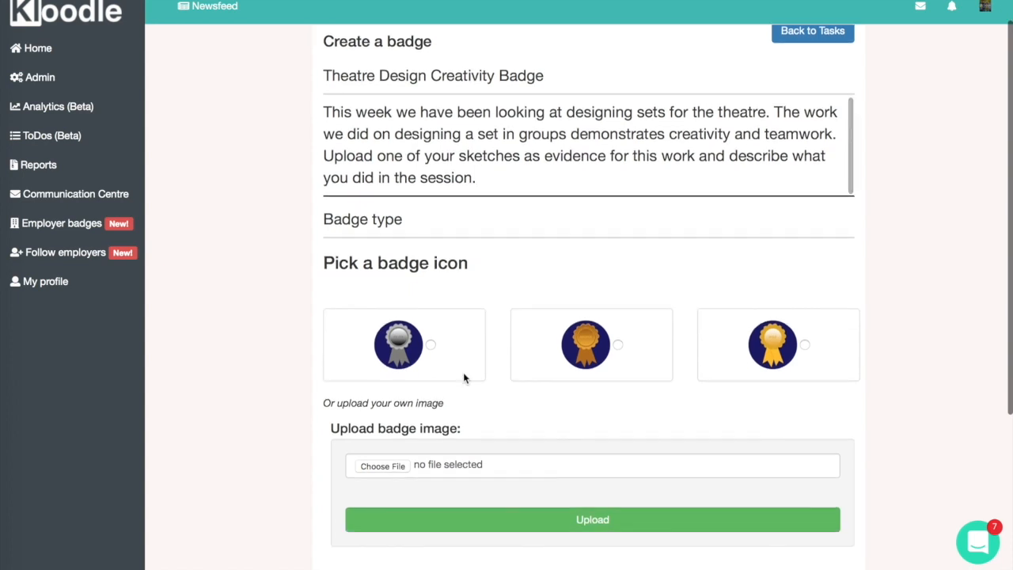
# Set the badge deadline to 28 September 2018 and submit the new badge
pyautogui.scroll(-3)
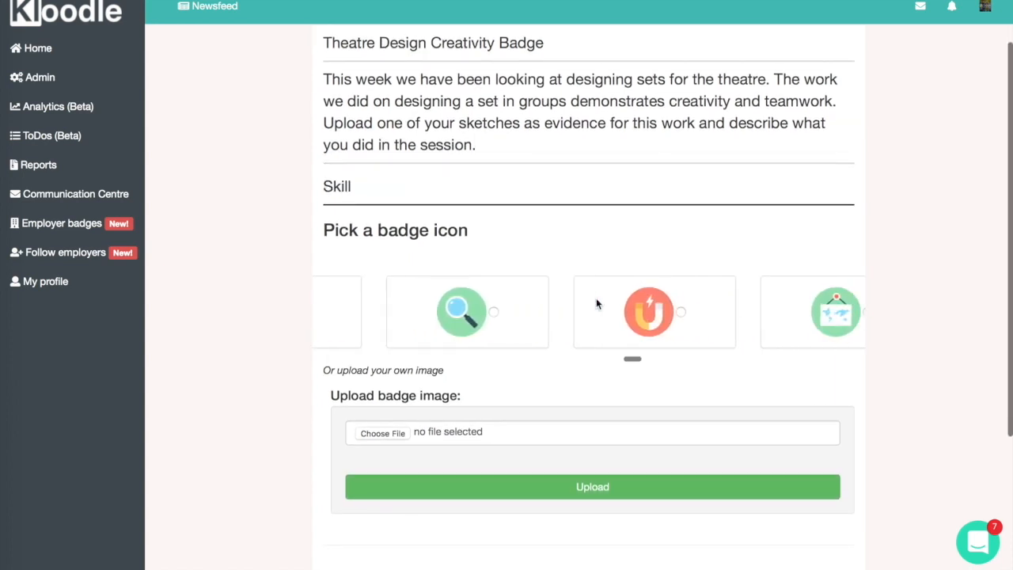
pyautogui.scroll(-3)
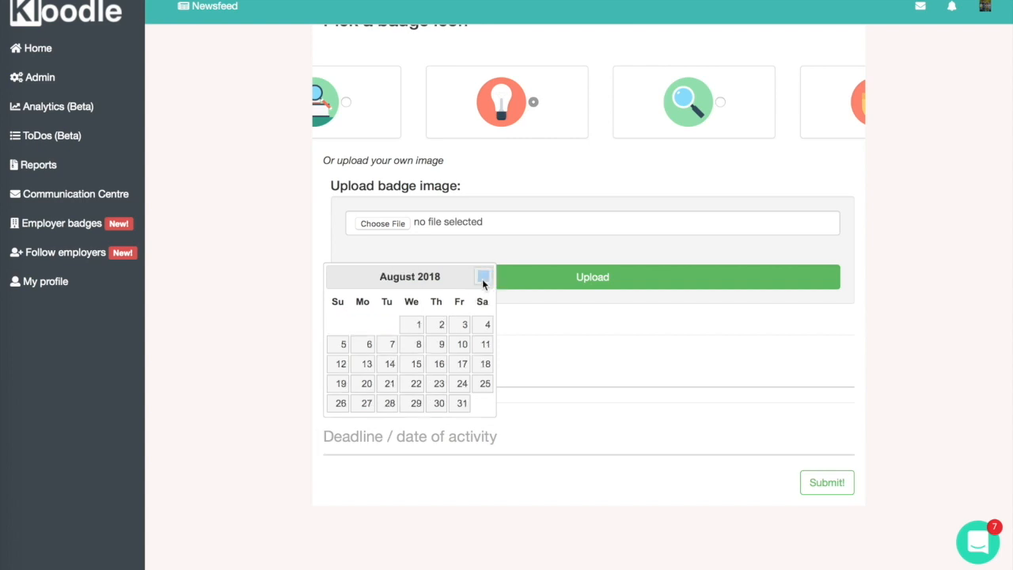
pyautogui.click(483, 277)
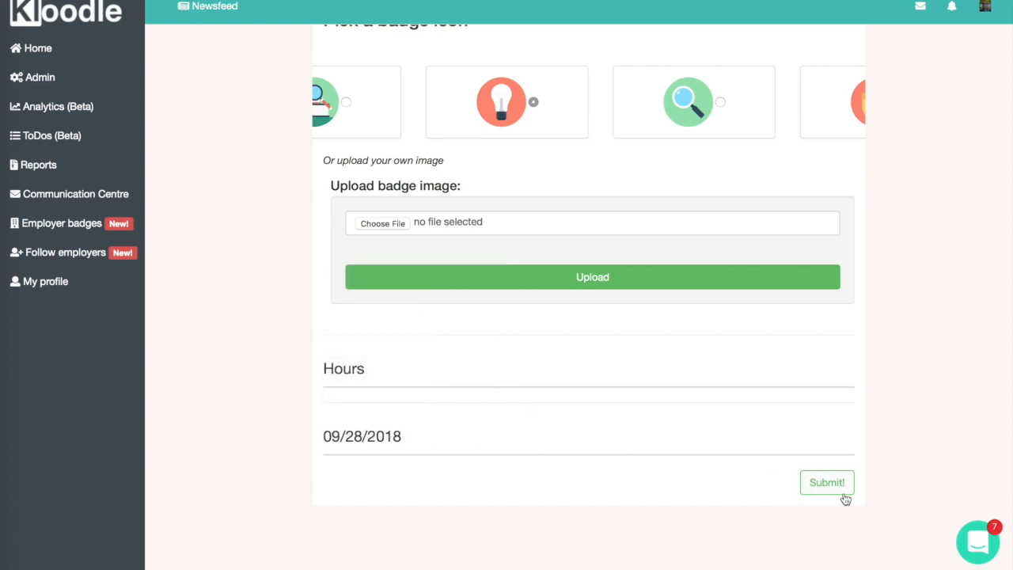
pyautogui.click(827, 482)
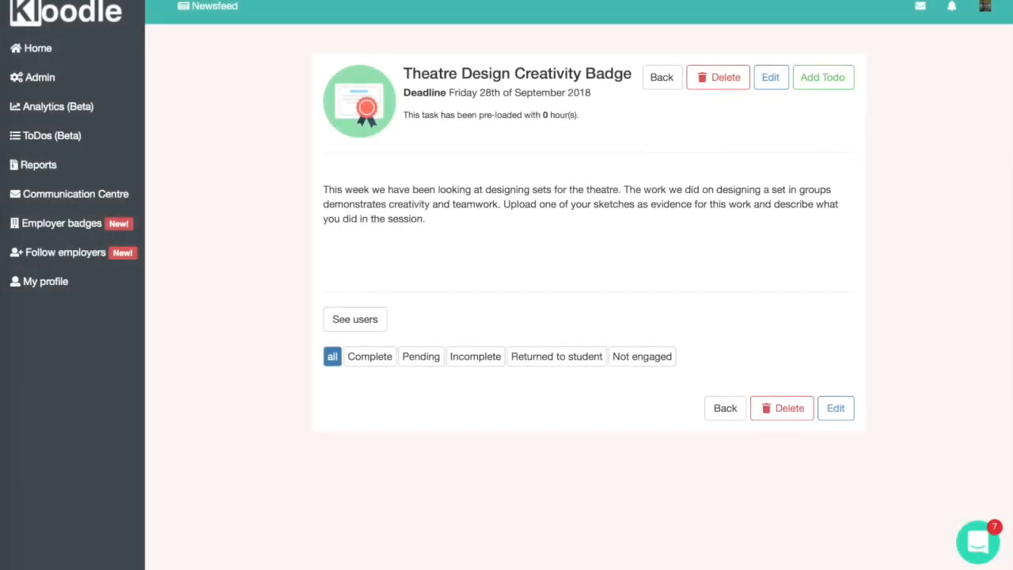
# Add a Photo to-do telling students to upload a photo, describe the teamwork and tag skills
pyautogui.click(823, 76)
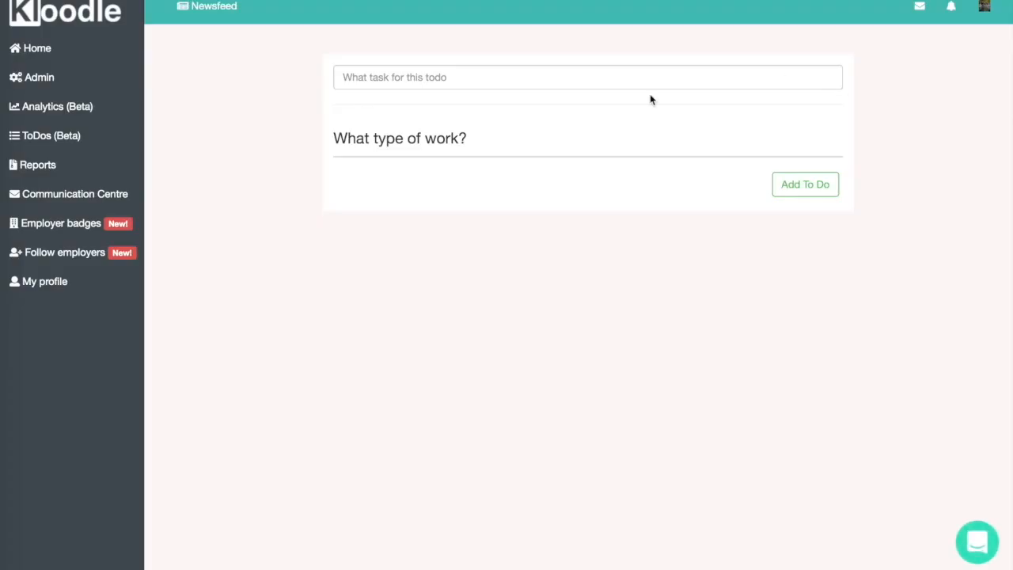
pyautogui.write('Upload a pi')
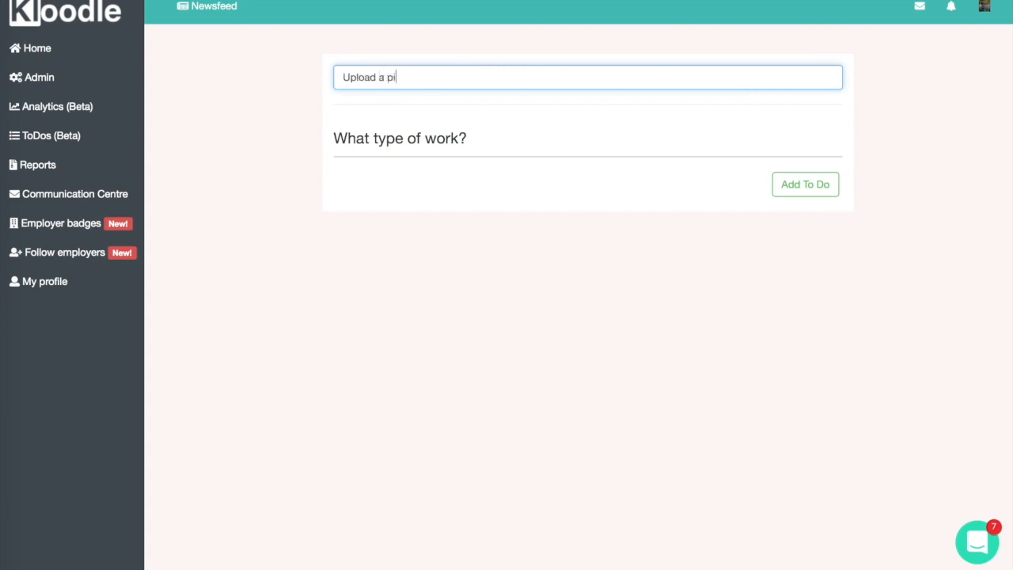
pyautogui.write('hoto of the work you did, describe the work you did as a team and tag in the skills "')
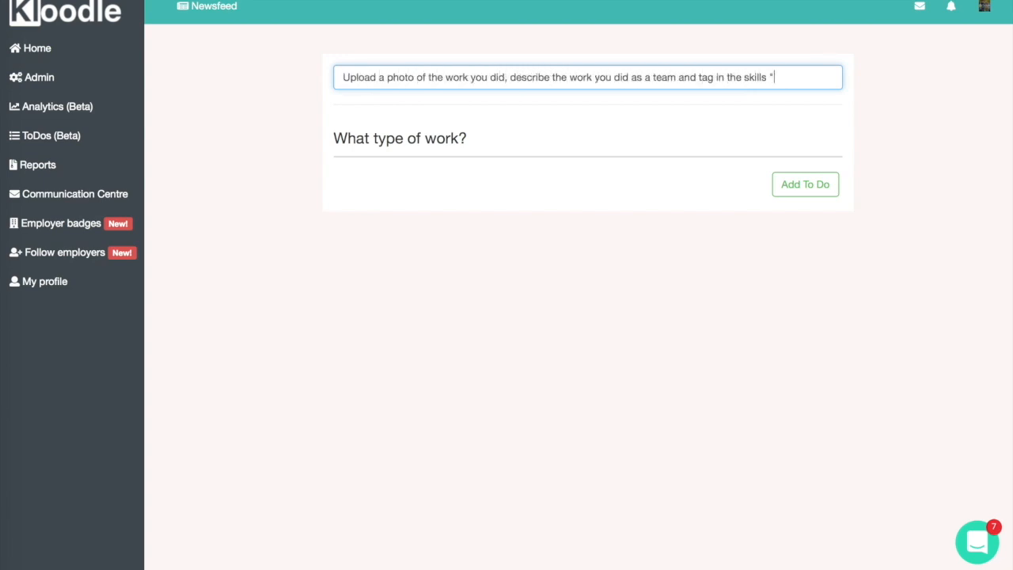
pyautogui.click(399, 139)
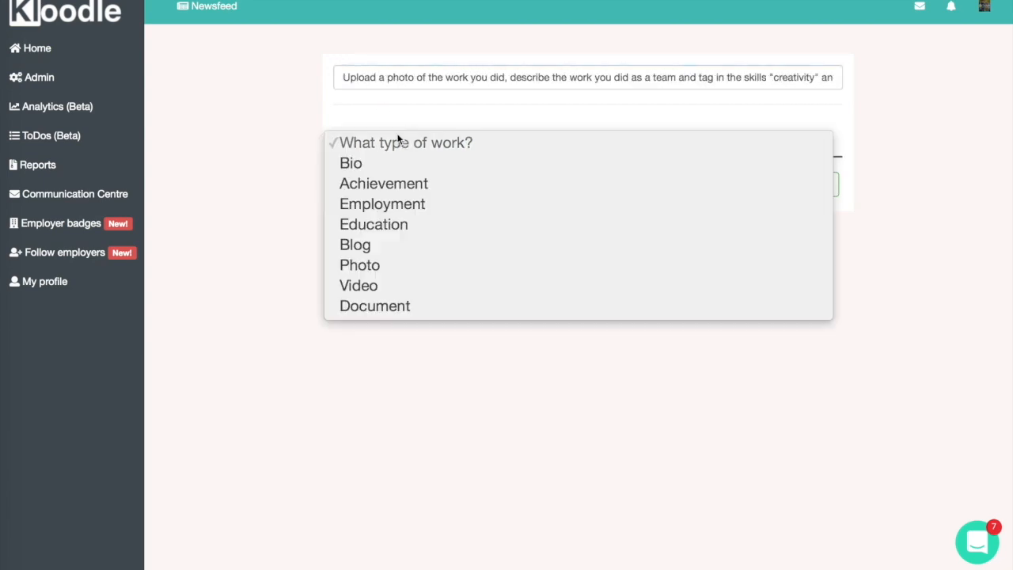
pyautogui.click(360, 264)
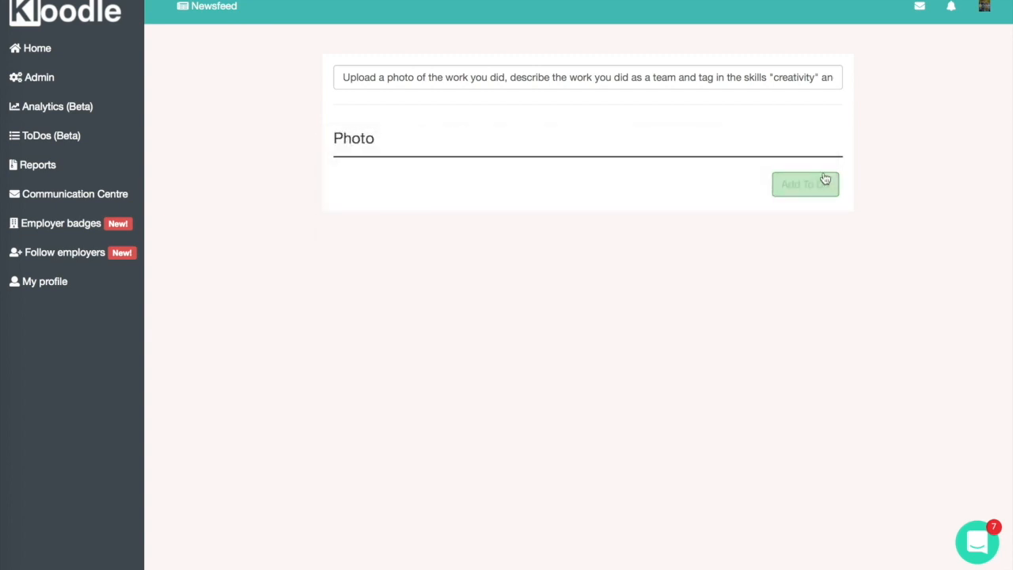
pyautogui.click(805, 184)
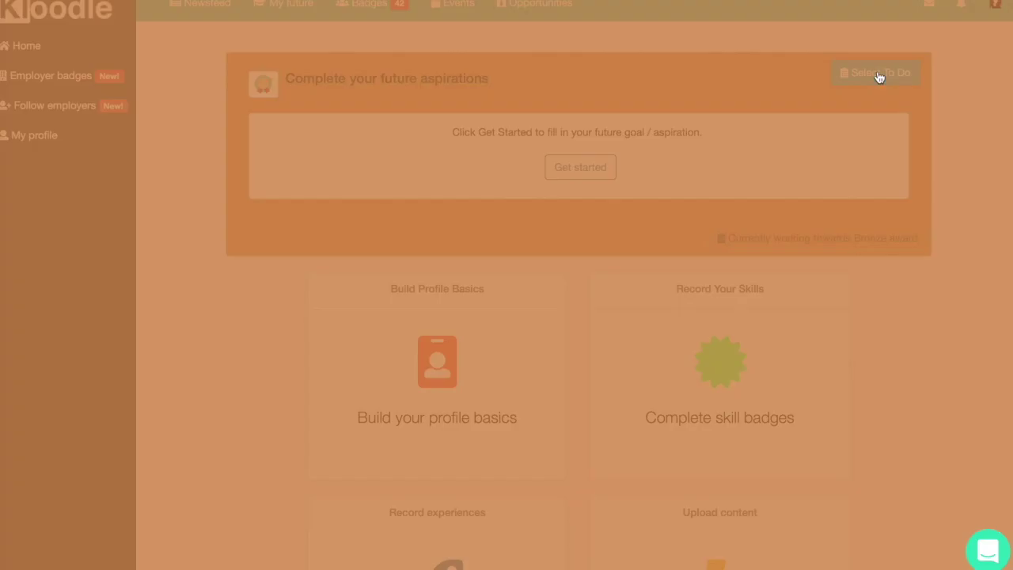
pyautogui.moveTo(716, 386)
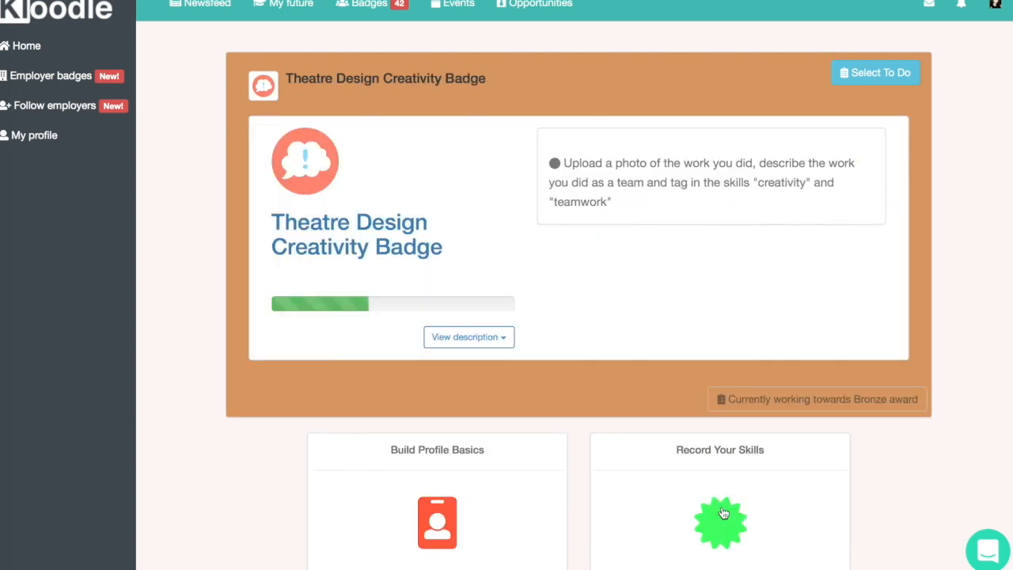
# Select the Theatre Design Creativity Badge to-do from the student dashboard
pyautogui.click(468, 335)
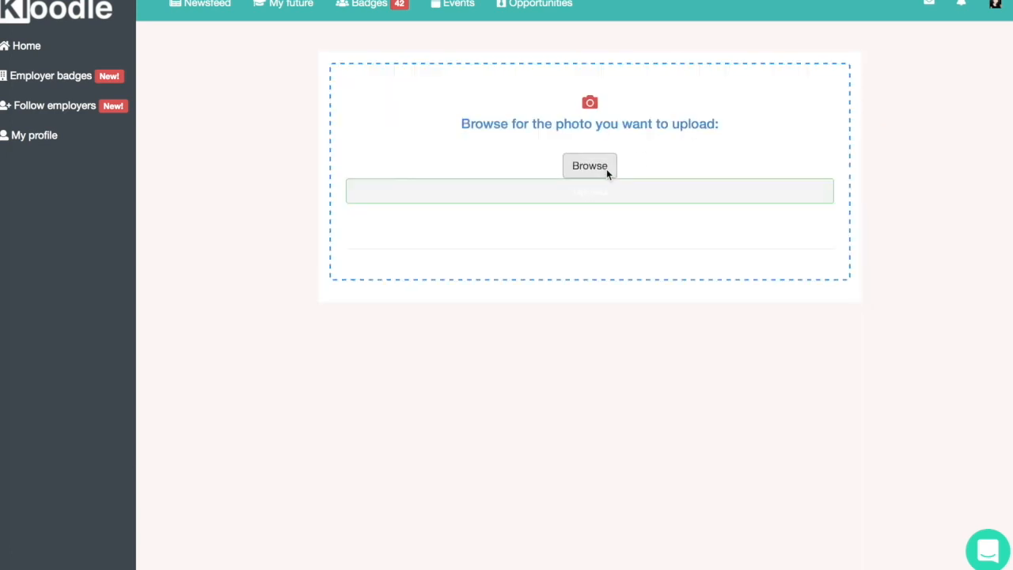
# Upload mytheatredesign.jpeg and describe it as theatre design work done as a team
pyautogui.click(589, 166)
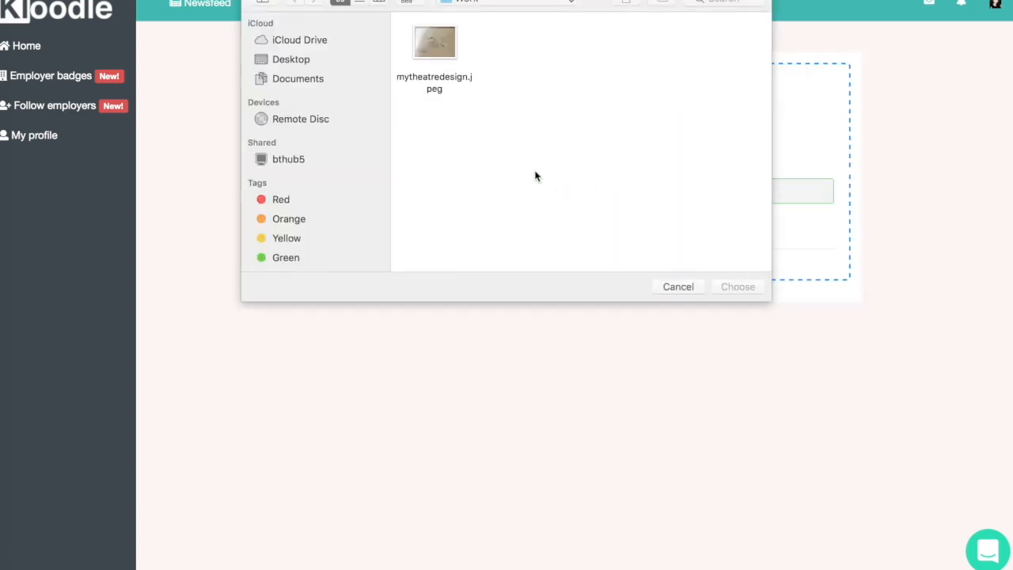
pyautogui.click(678, 286)
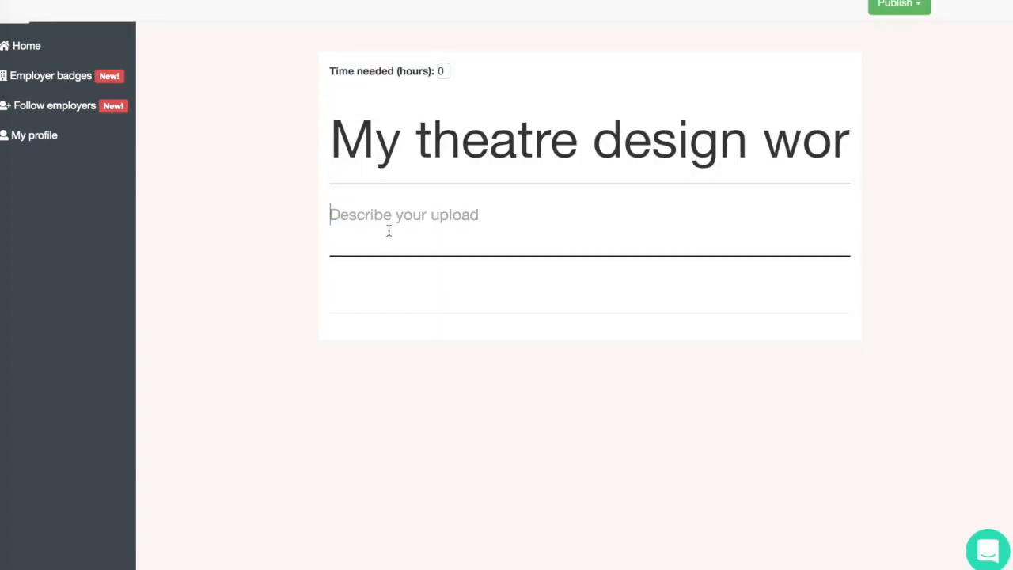
pyautogui.write('This is my theatre design work. We work')
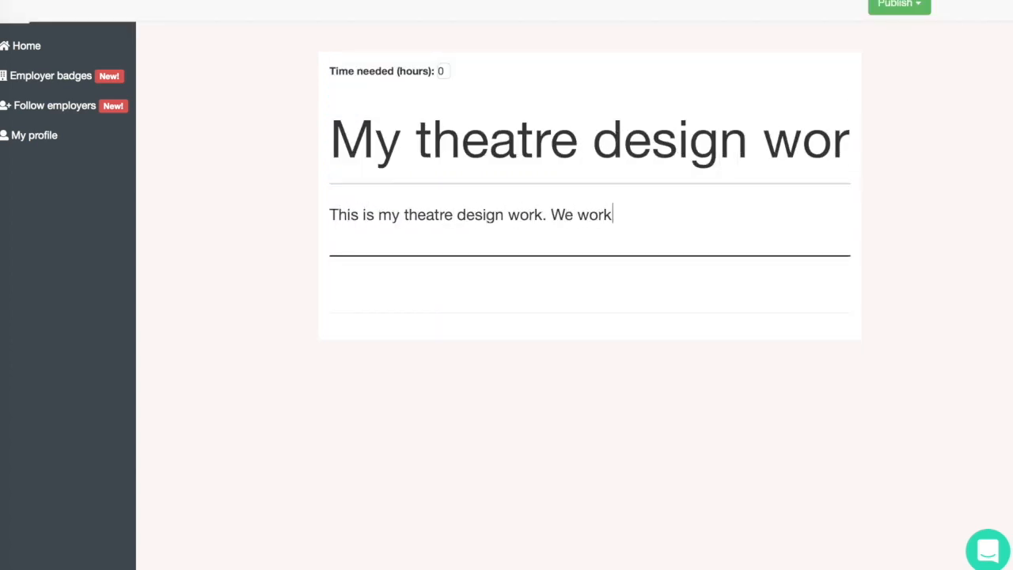
pyautogui.click(900, 5)
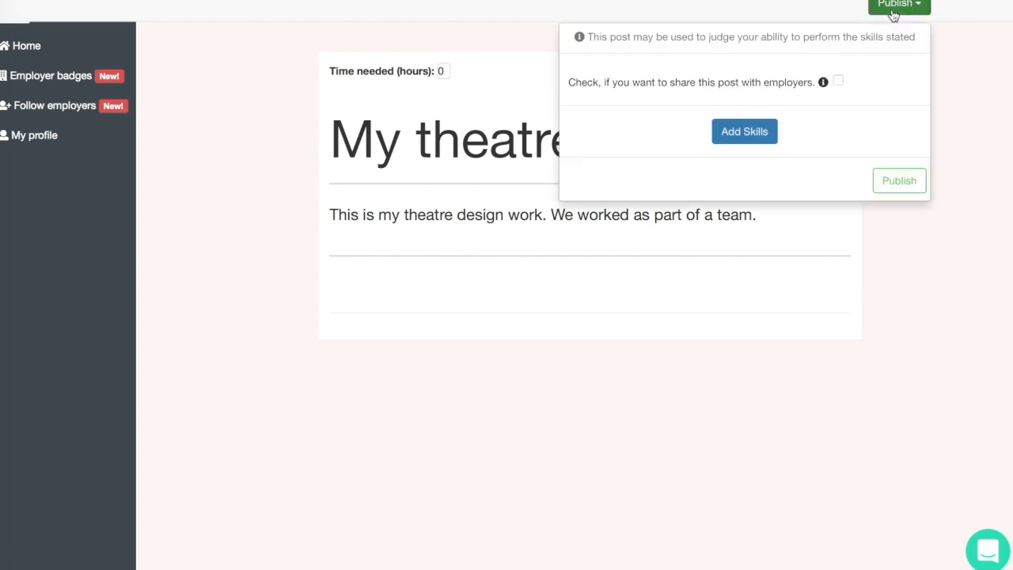
# Tag the post with Teamwork and Creativity skills and publish it as badge evidence
pyautogui.click(744, 132)
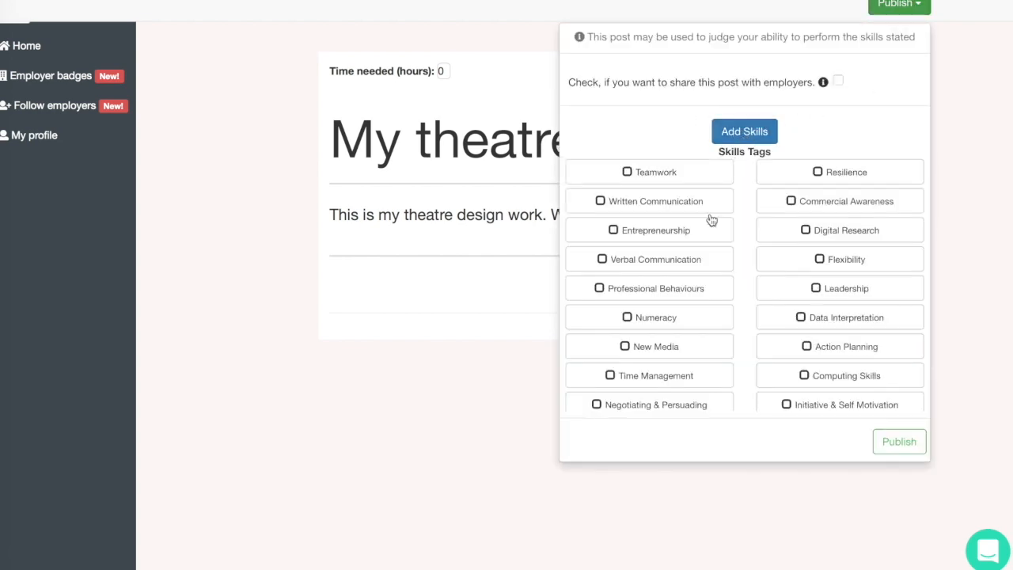
pyautogui.click(649, 171)
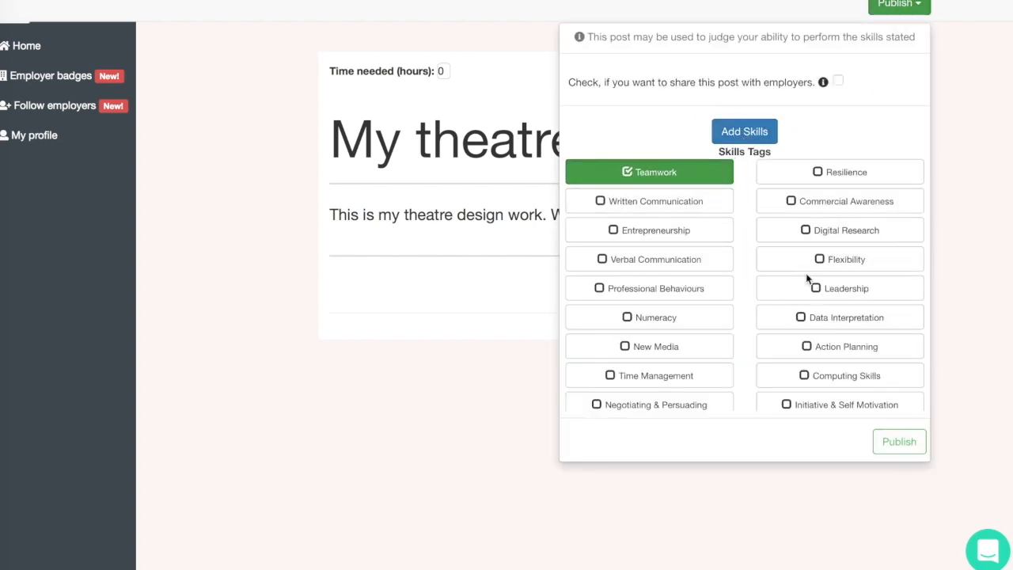
pyautogui.scroll(-3)
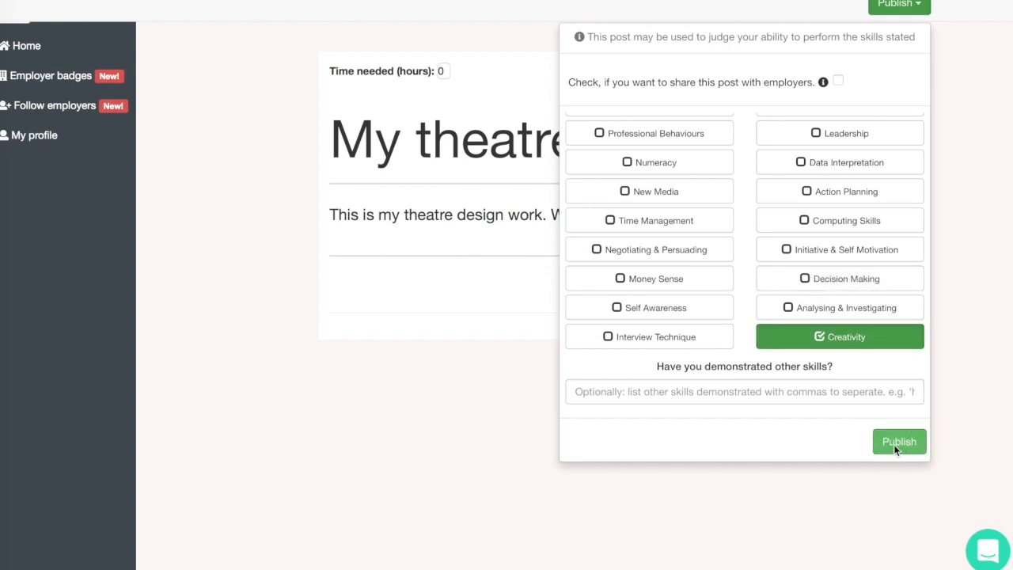
pyautogui.click(899, 441)
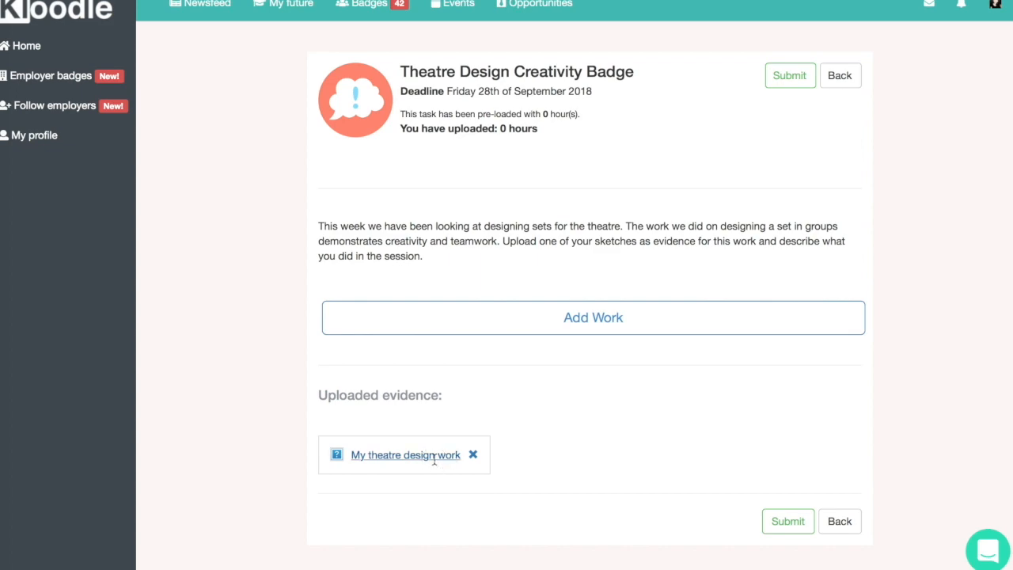
# View the uploaded theatre design evidence, then show the student's Skills & Progression wheel
pyautogui.click(405, 455)
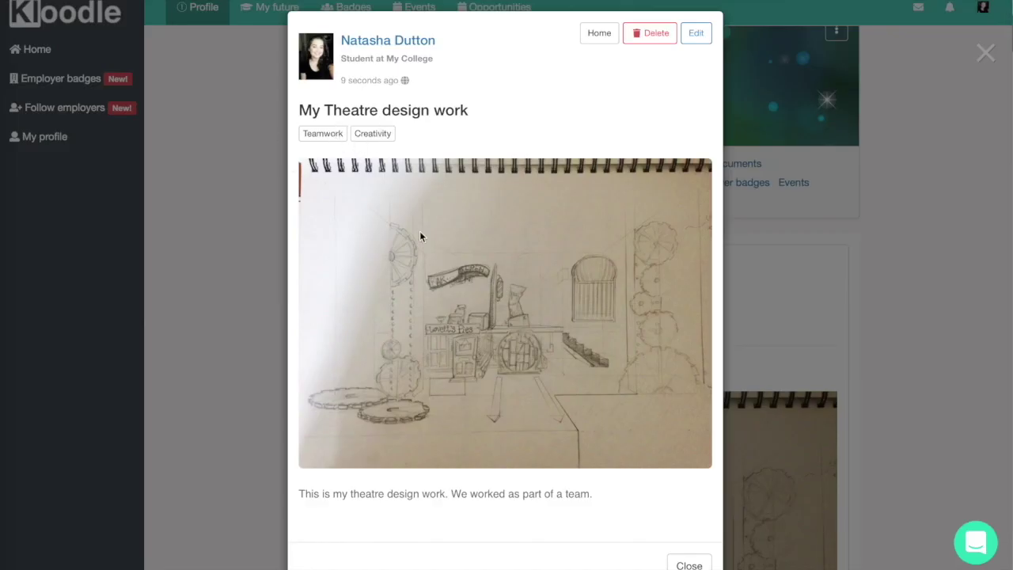
pyautogui.moveTo(922, 302)
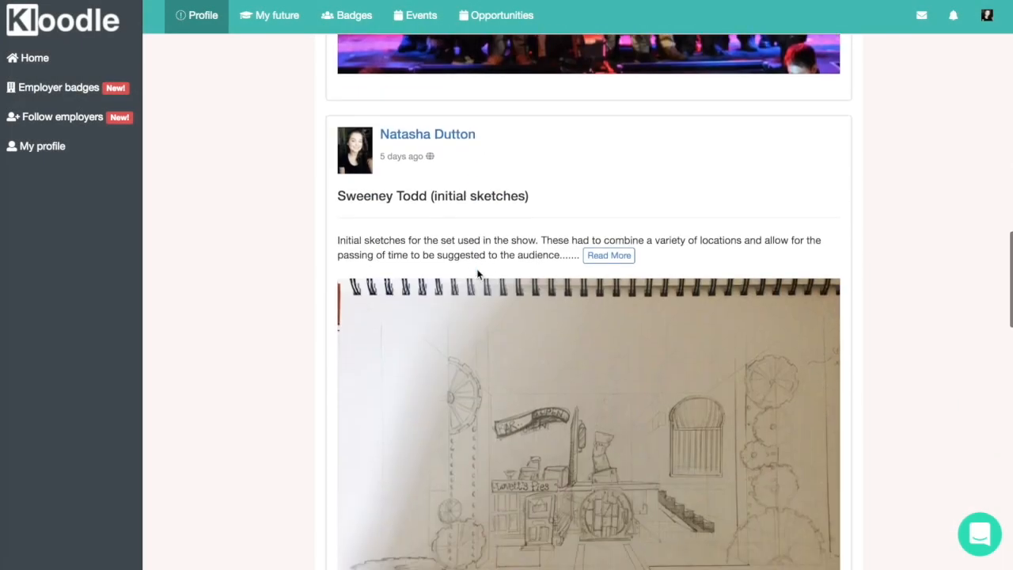
pyautogui.scroll(-3)
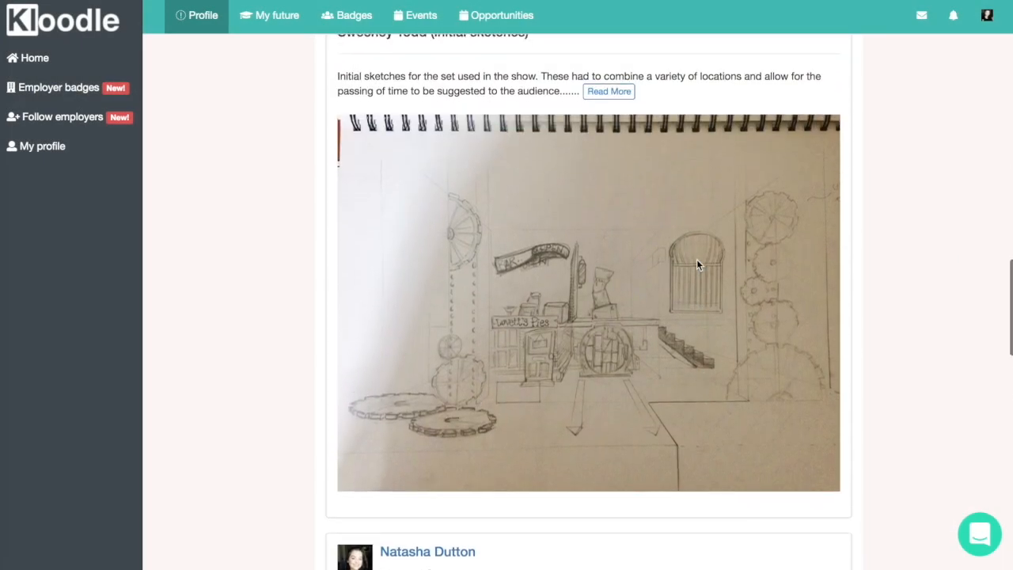
pyautogui.scroll(3)
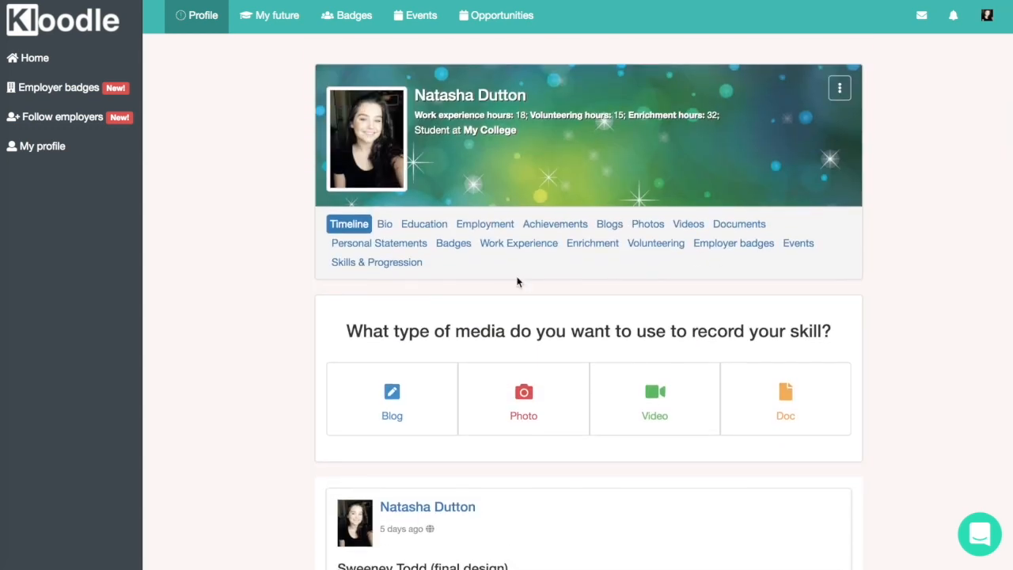
pyautogui.click(377, 263)
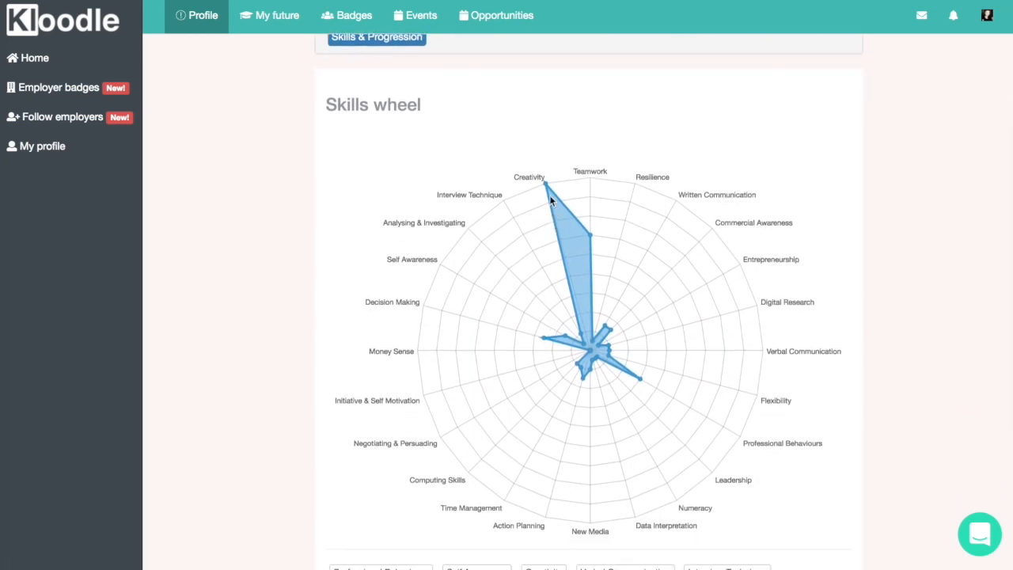
pyautogui.scroll(-3)
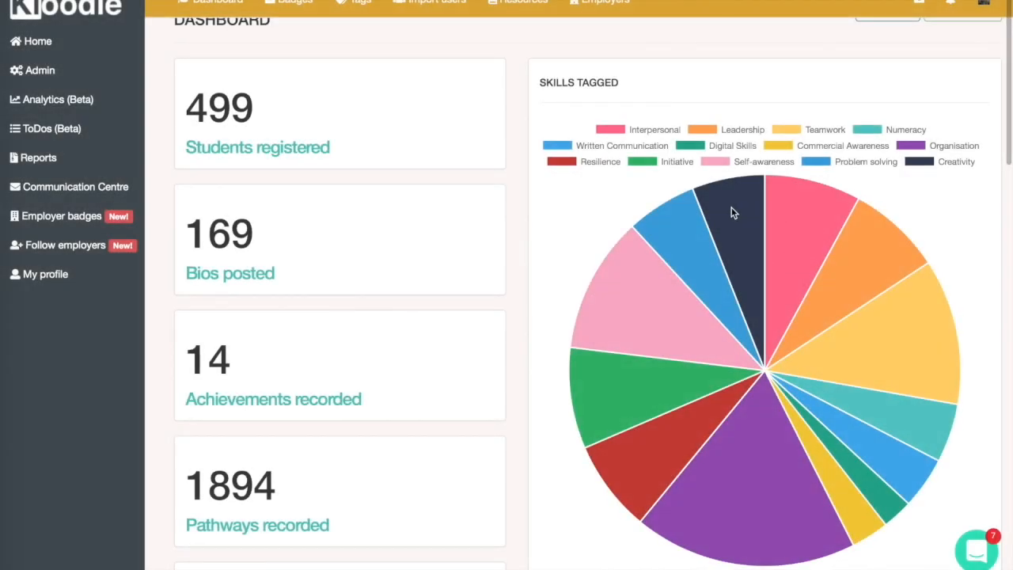
pyautogui.moveTo(903, 184)
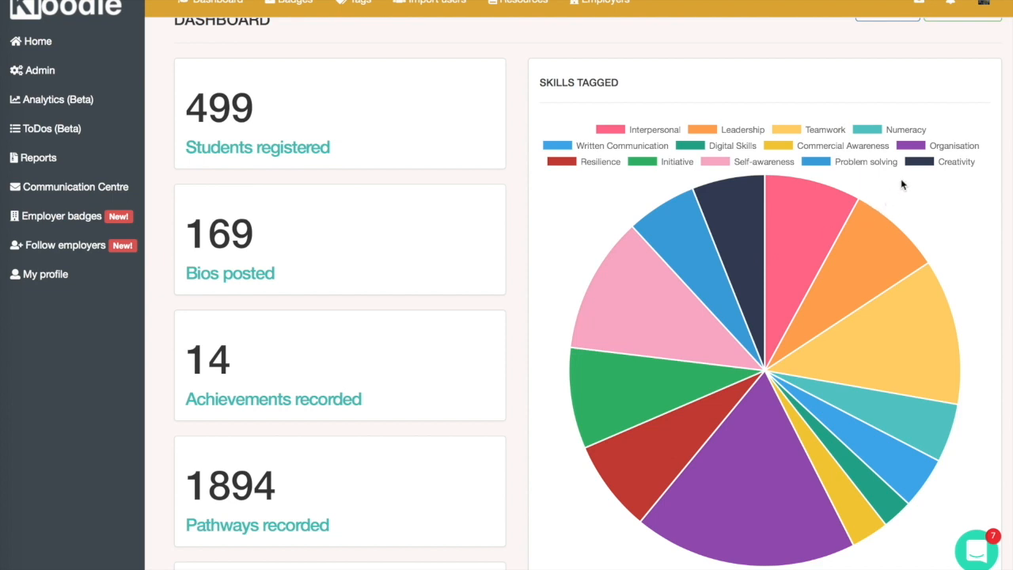
pyautogui.moveTo(917, 163)
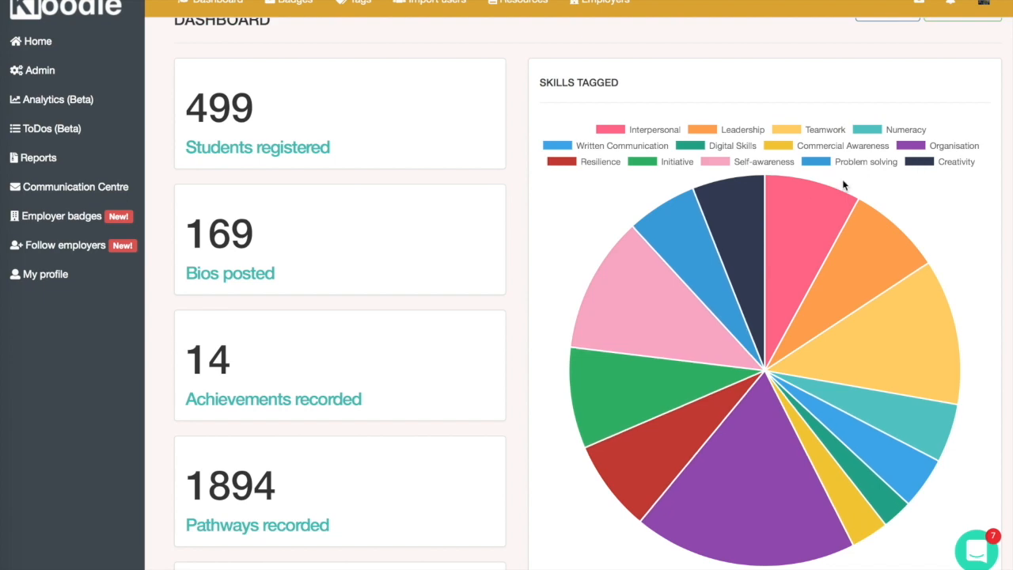
pyautogui.moveTo(741, 218)
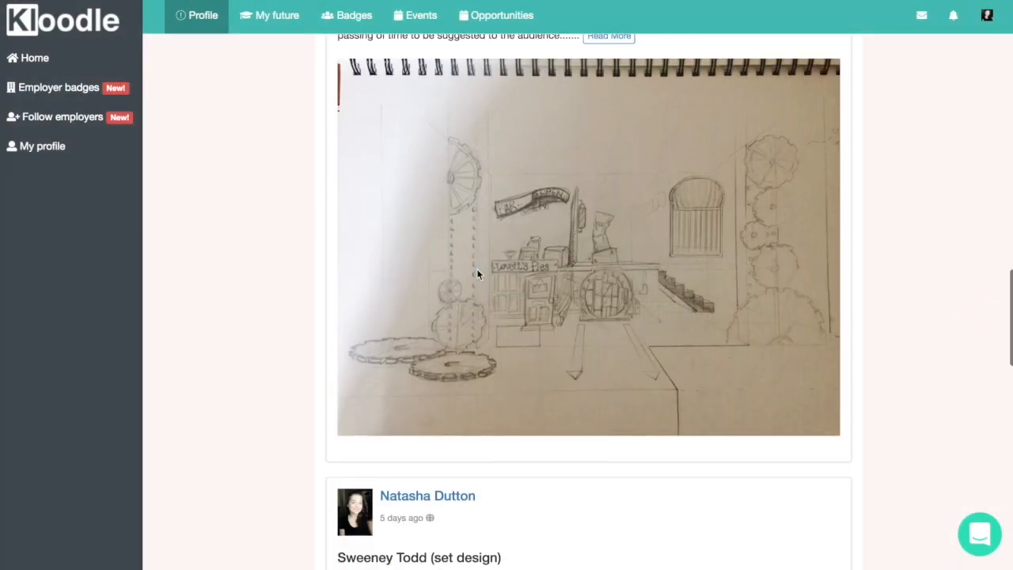
# Scroll the student timeline to the Sweeney Todd sketch and set design posts
pyautogui.scroll(3)
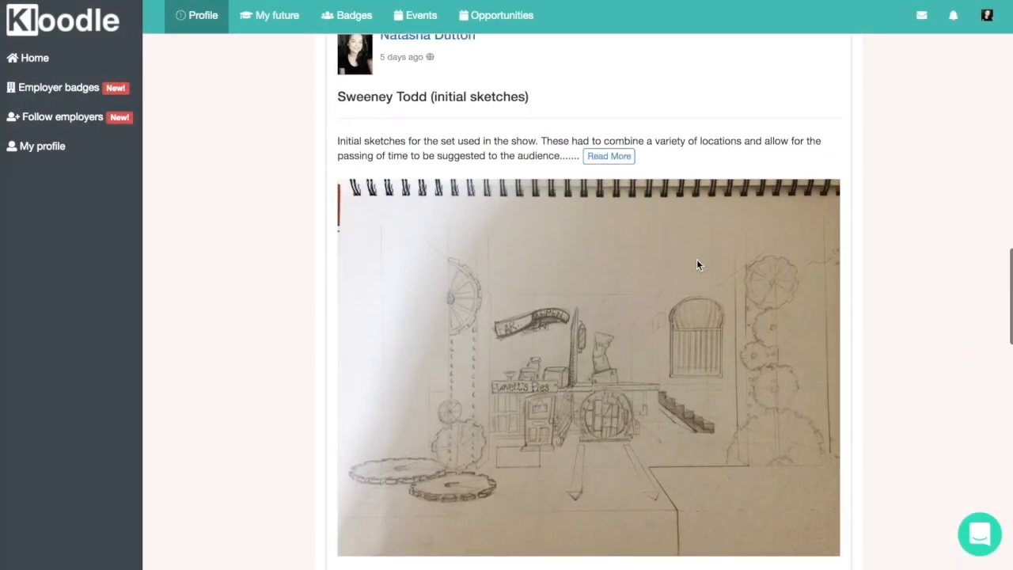